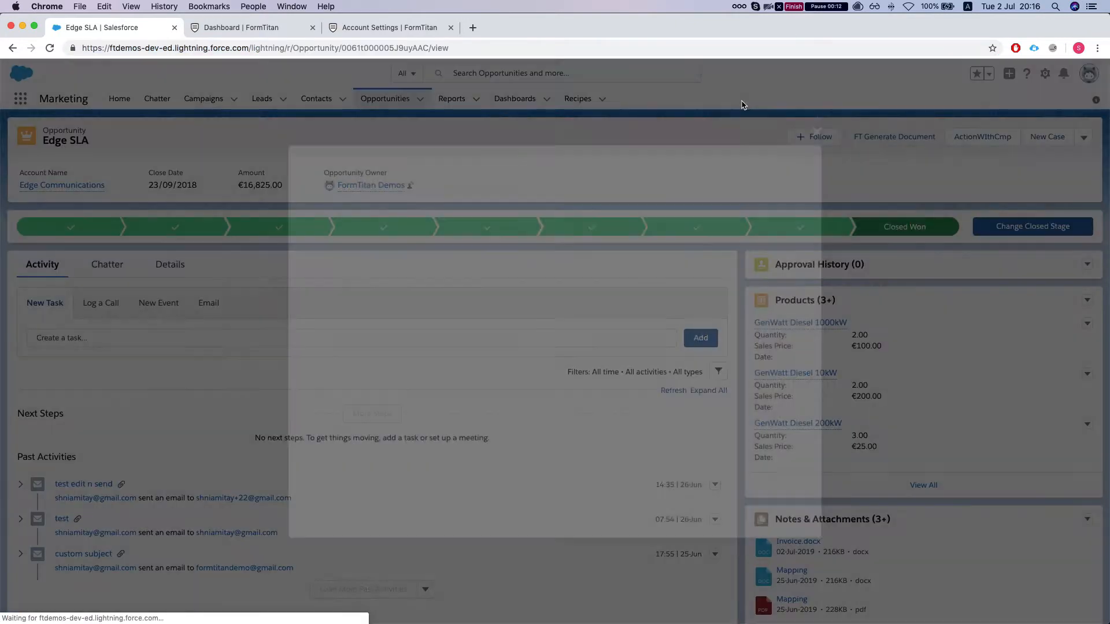
# - Launch FT Generate Document and choose View form from the FT Basics, PDF Table actions
pyautogui.click(894, 136)
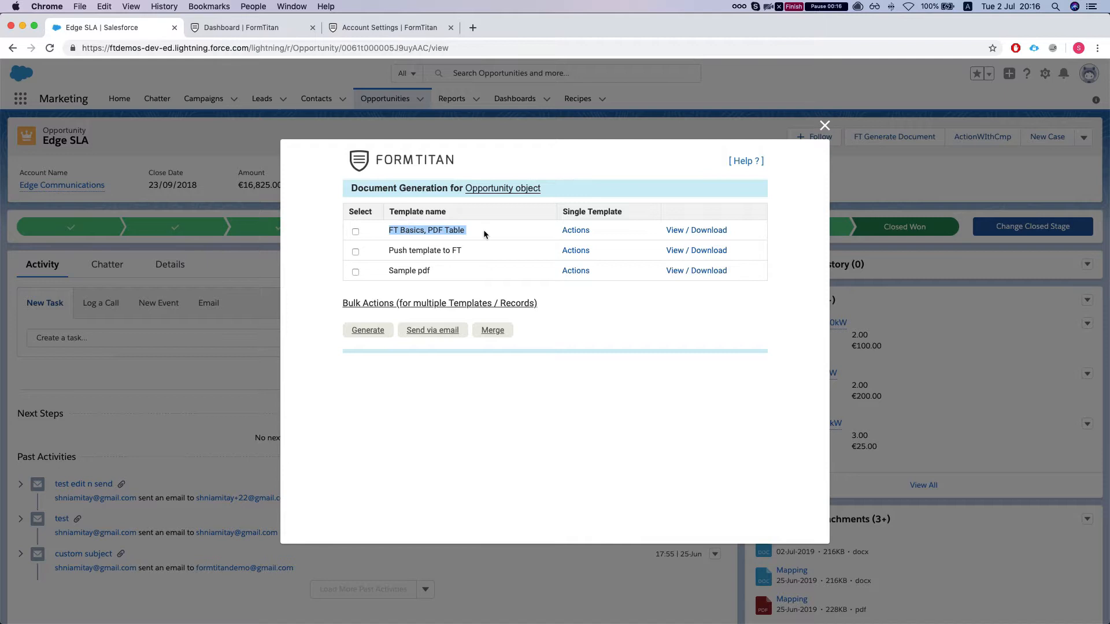
pyautogui.click(576, 230)
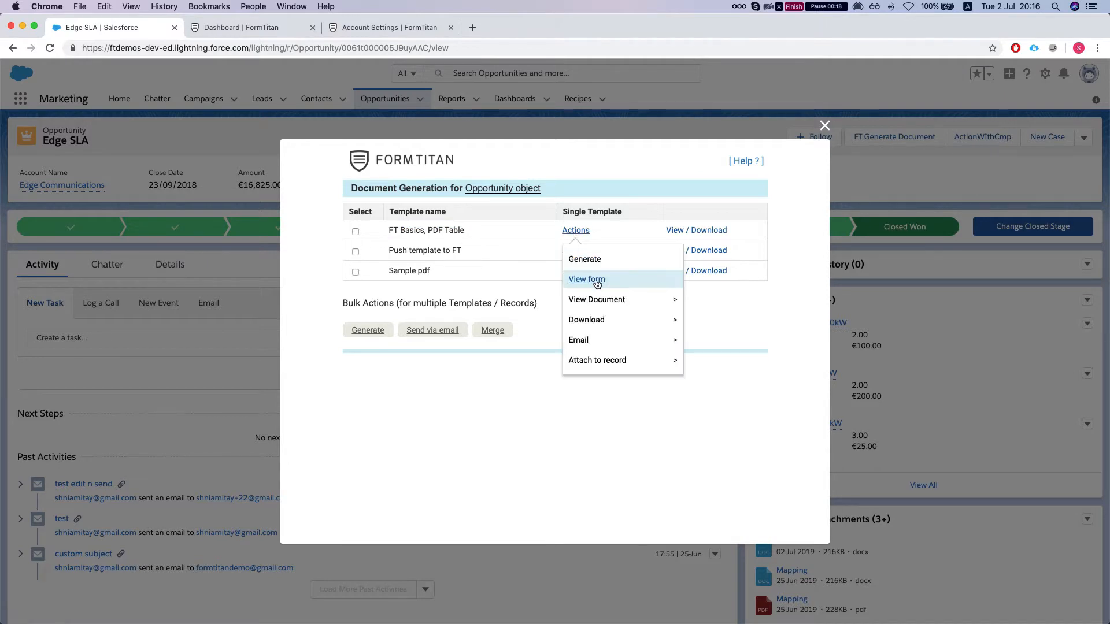
pyautogui.click(586, 279)
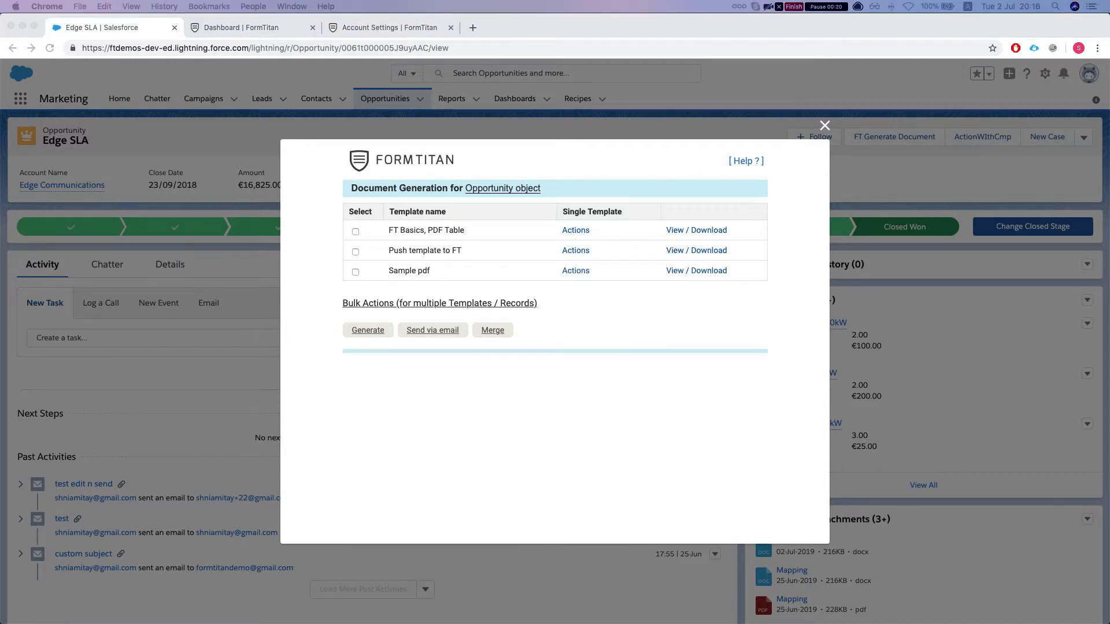
# - Review the prefilled total, customer, order number and address down to the description field
pyautogui.click(575, 230)
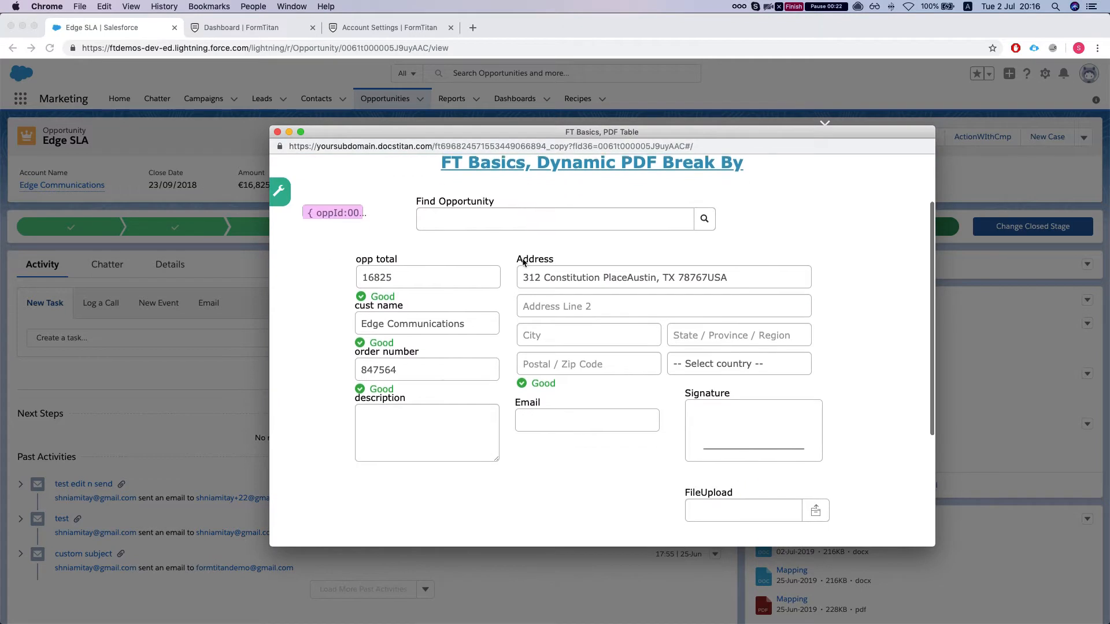
pyautogui.scroll(-3)
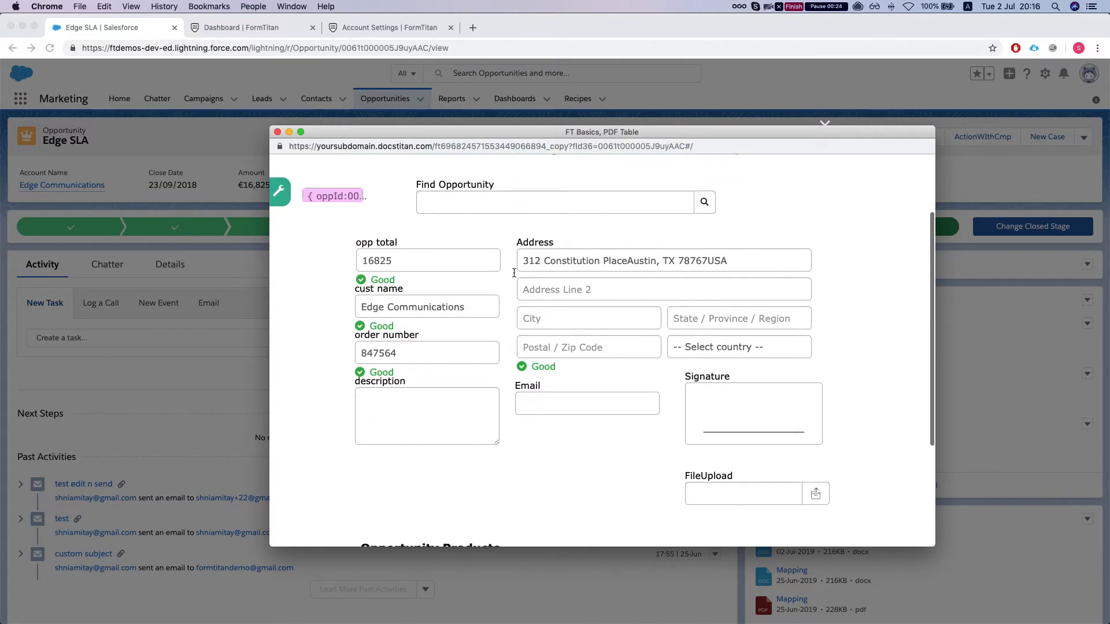
pyautogui.scroll(-3)
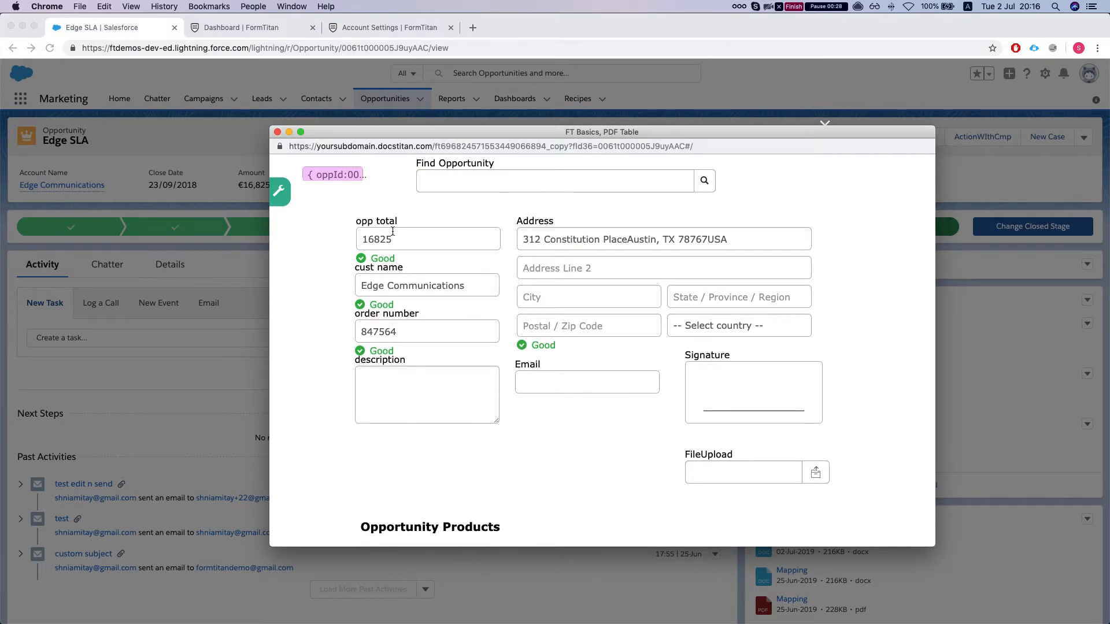
pyautogui.scroll(-3)
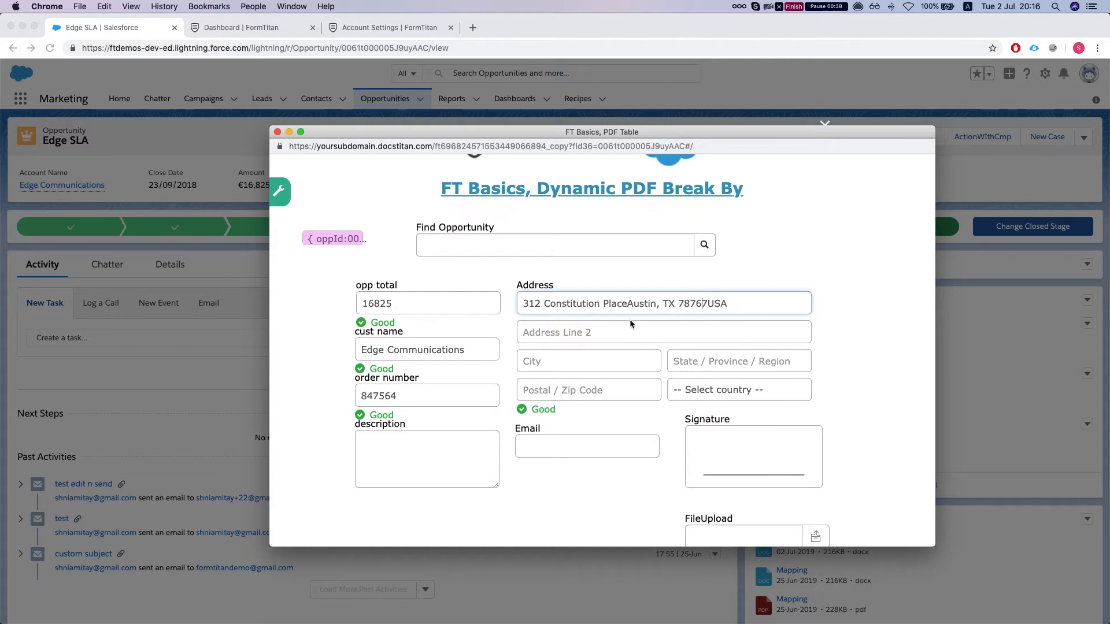
pyautogui.scroll(-3)
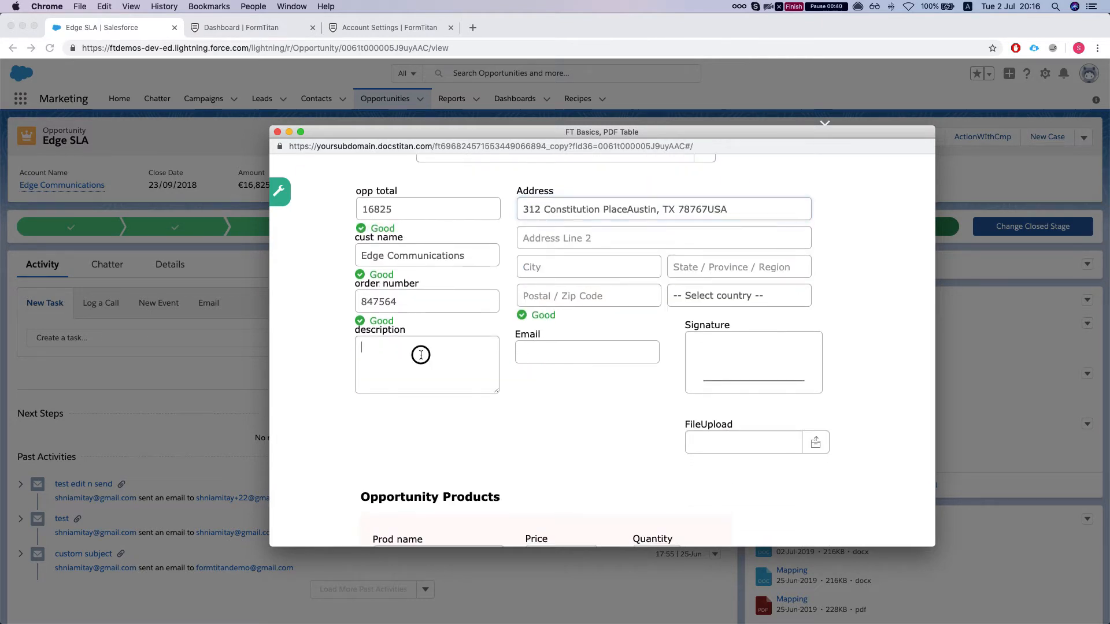
# - Enter description 'fdsf dsd kjbds fdjskf hds dsf sdf dsf' and draw a signature on the pad
pyautogui.write('fdsf dsd')
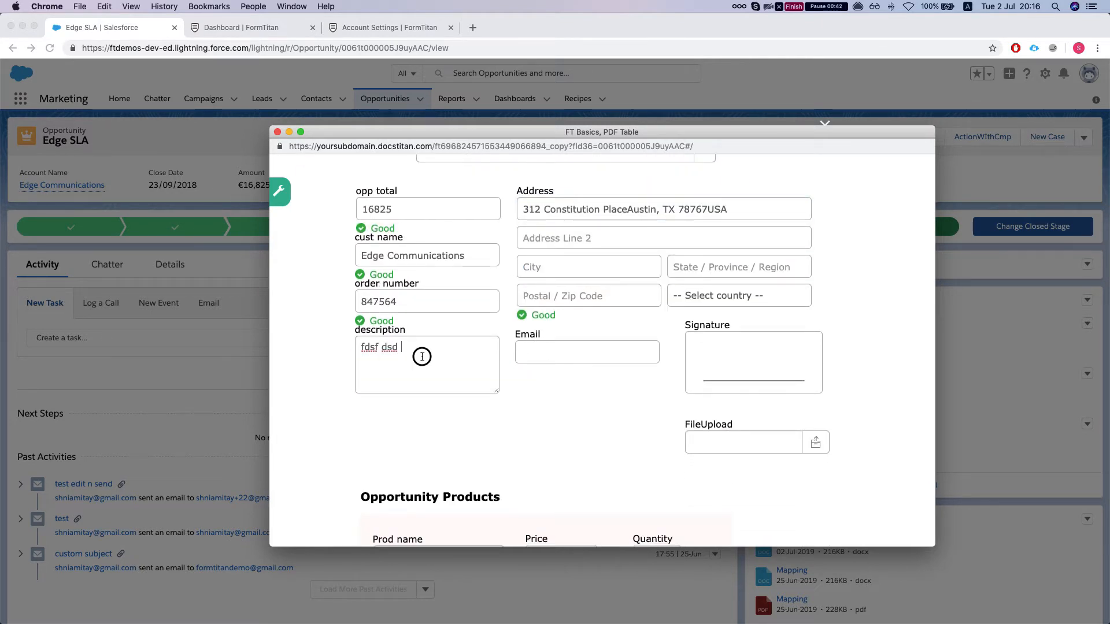
pyautogui.write('kjbds fdjskf hdskfjh sdkfh')
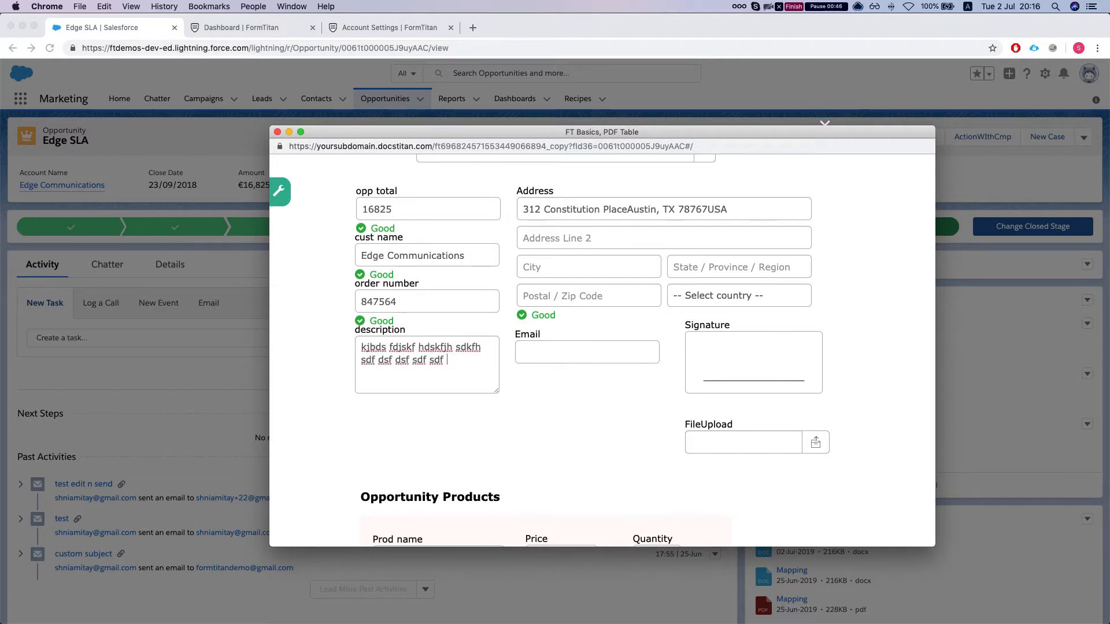
pyautogui.write('dsf sdf dsf')
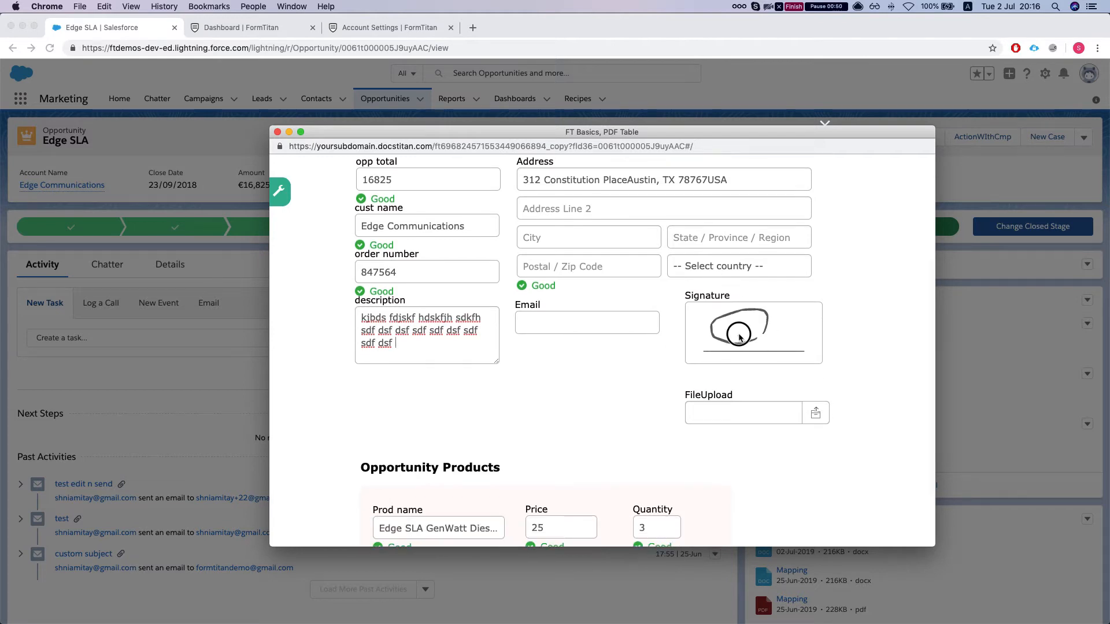
pyautogui.moveTo(708, 333); pyautogui.dragTo(793, 340)
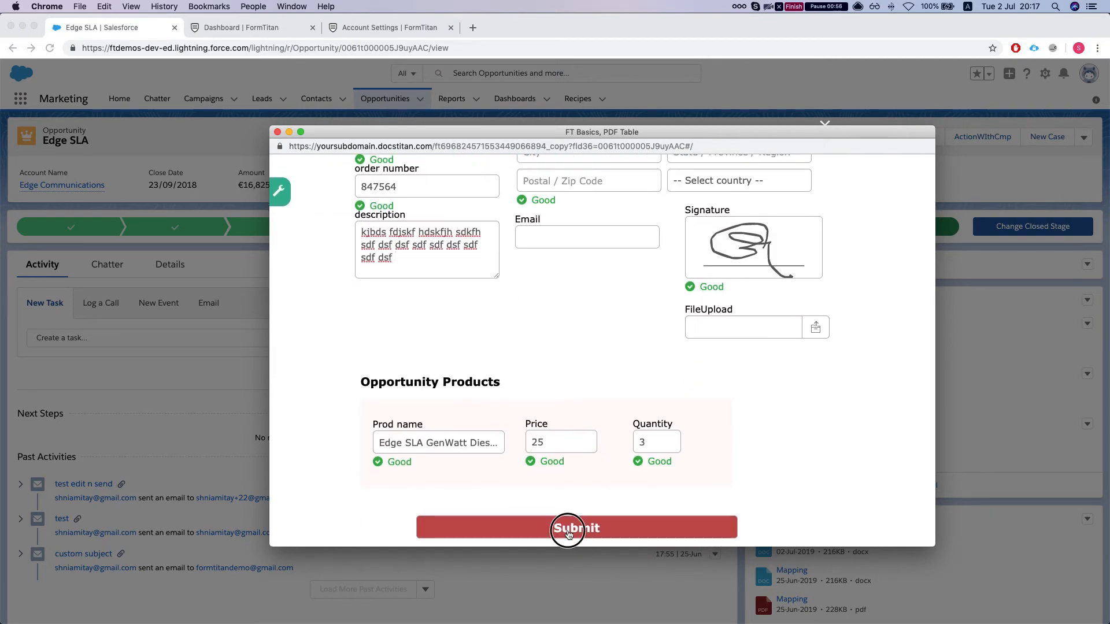
# - Submit the form, review the generated PDF preview and confirm with Finish
pyautogui.click(569, 529)
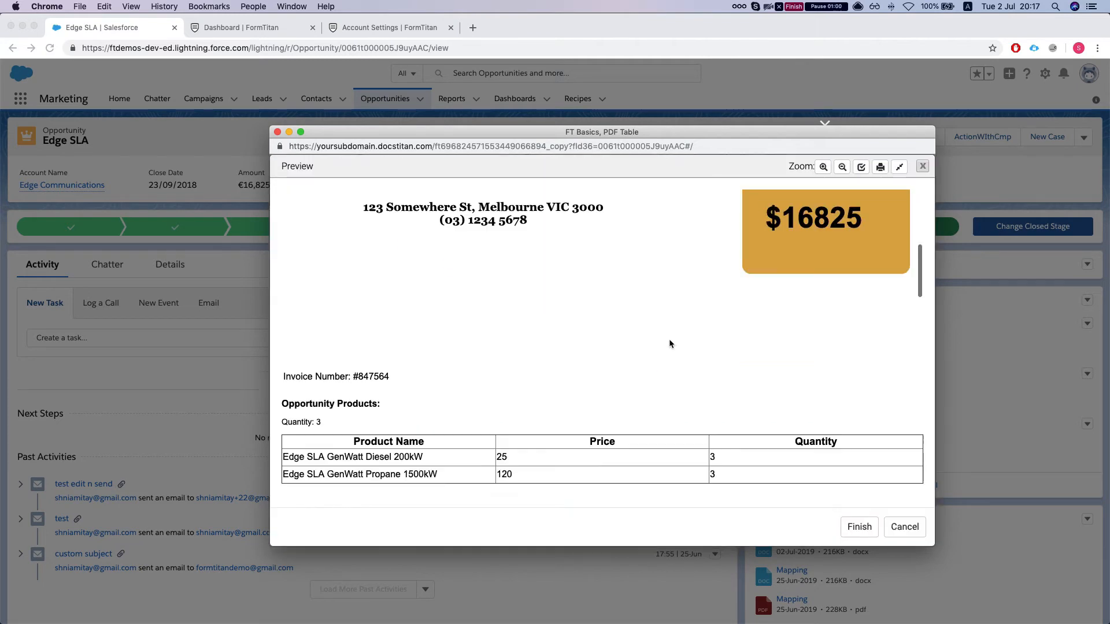
pyautogui.scroll(-3)
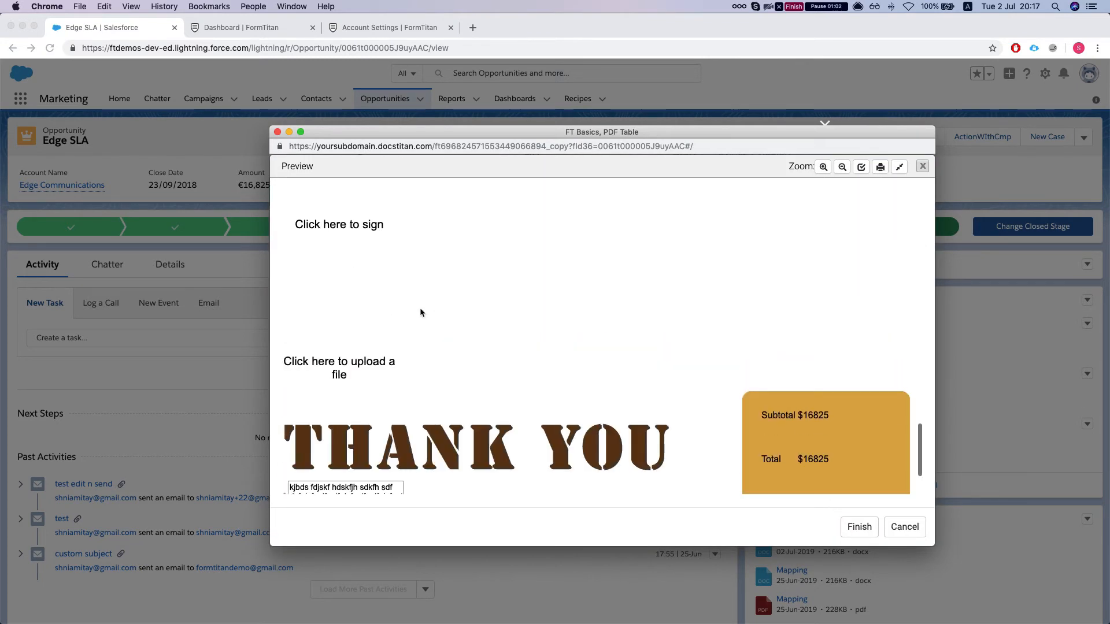
pyautogui.scroll(-3)
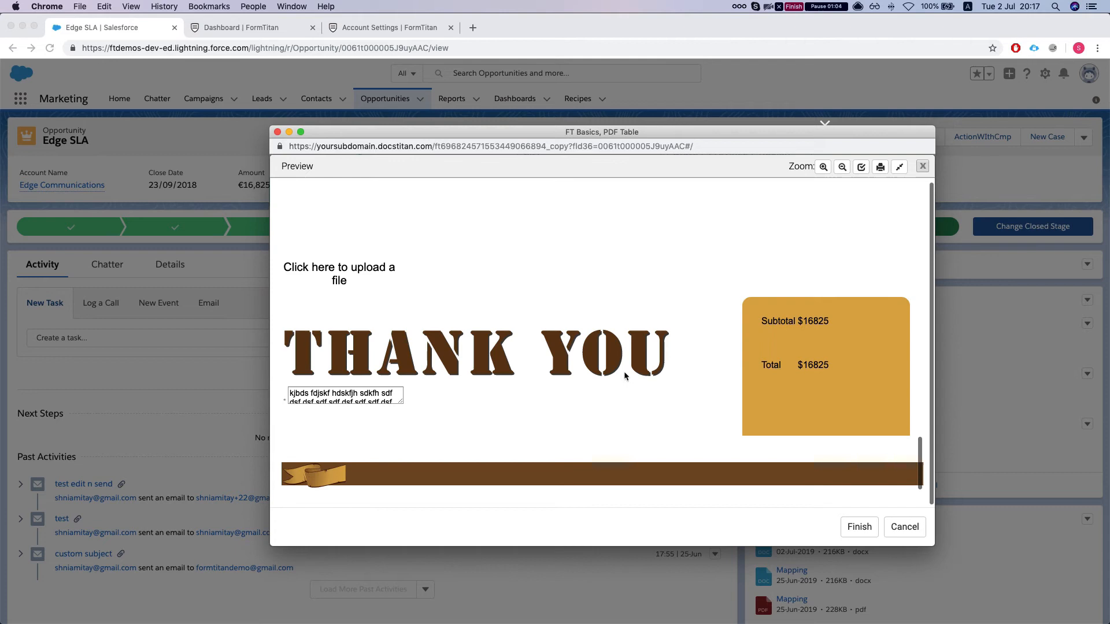
pyautogui.click(859, 527)
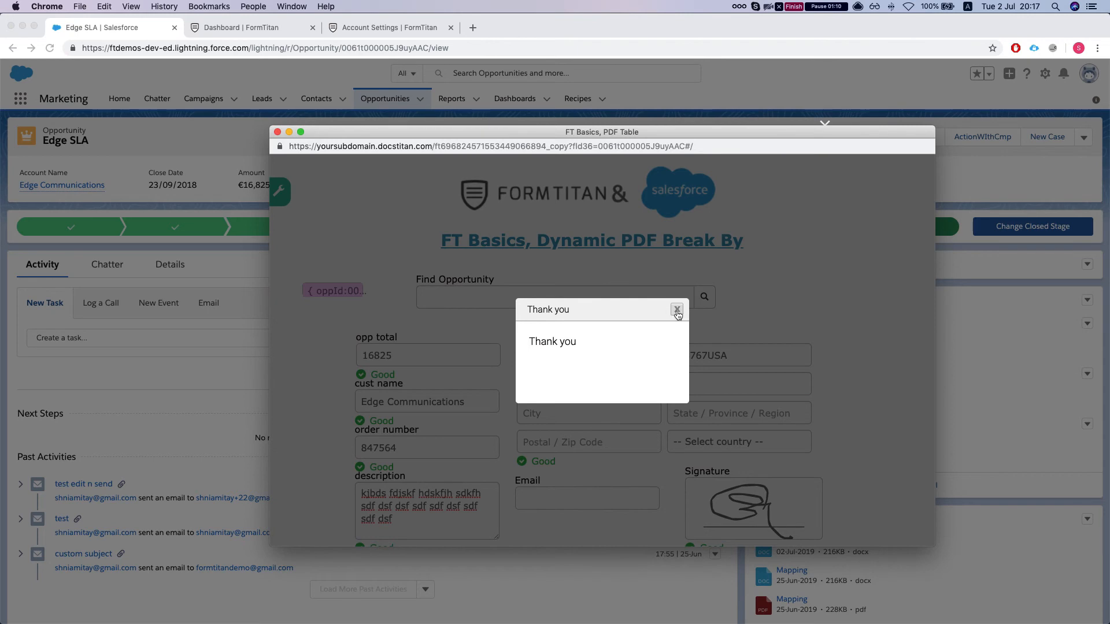
# - Dismiss the thank-you popup and generation window, returning to Notes & Attachments
pyautogui.click(676, 310)
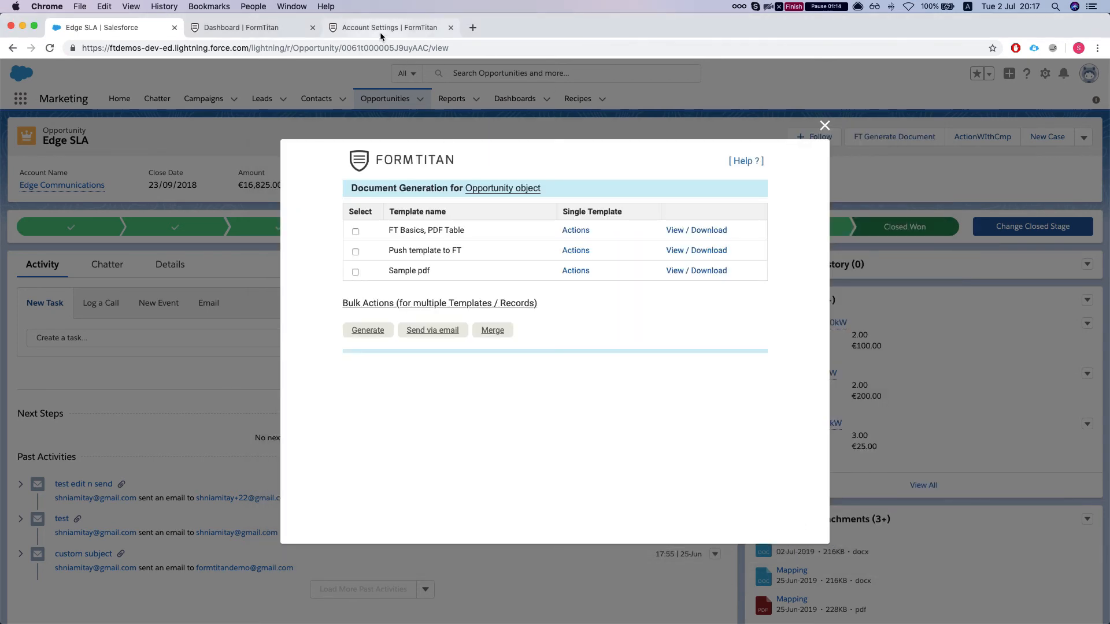
pyautogui.click(823, 125)
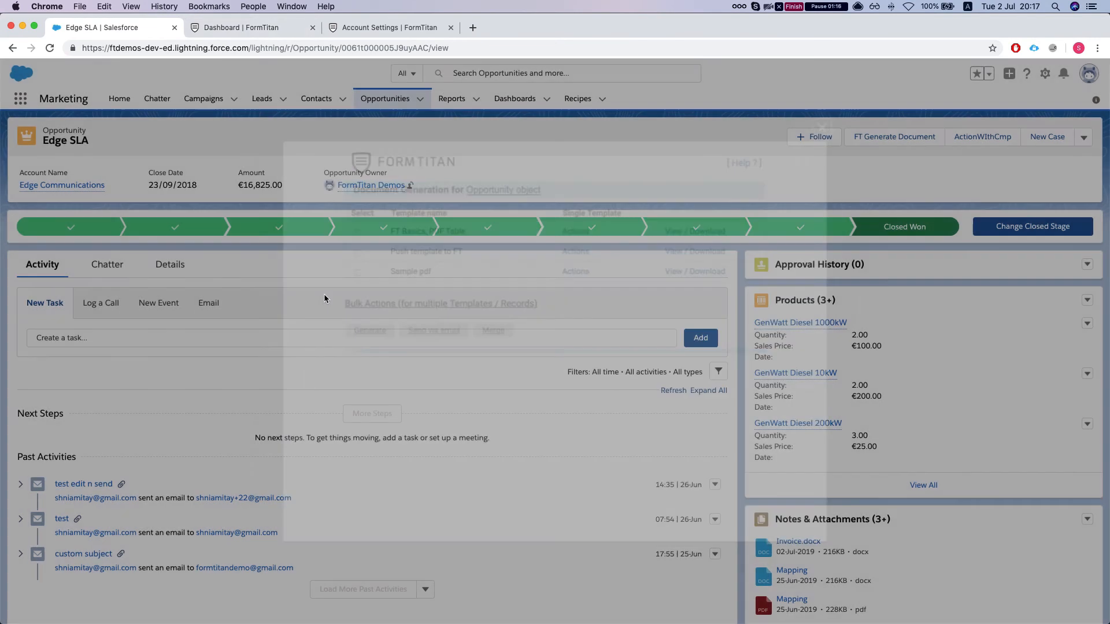
pyautogui.scroll(-3)
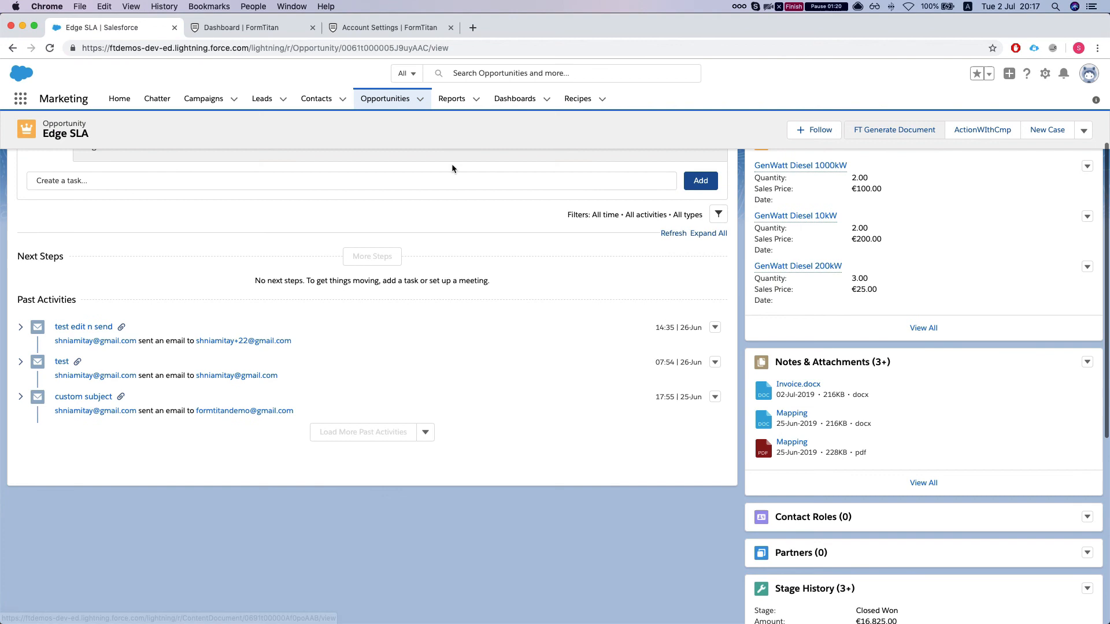
pyautogui.moveTo(790, 32)
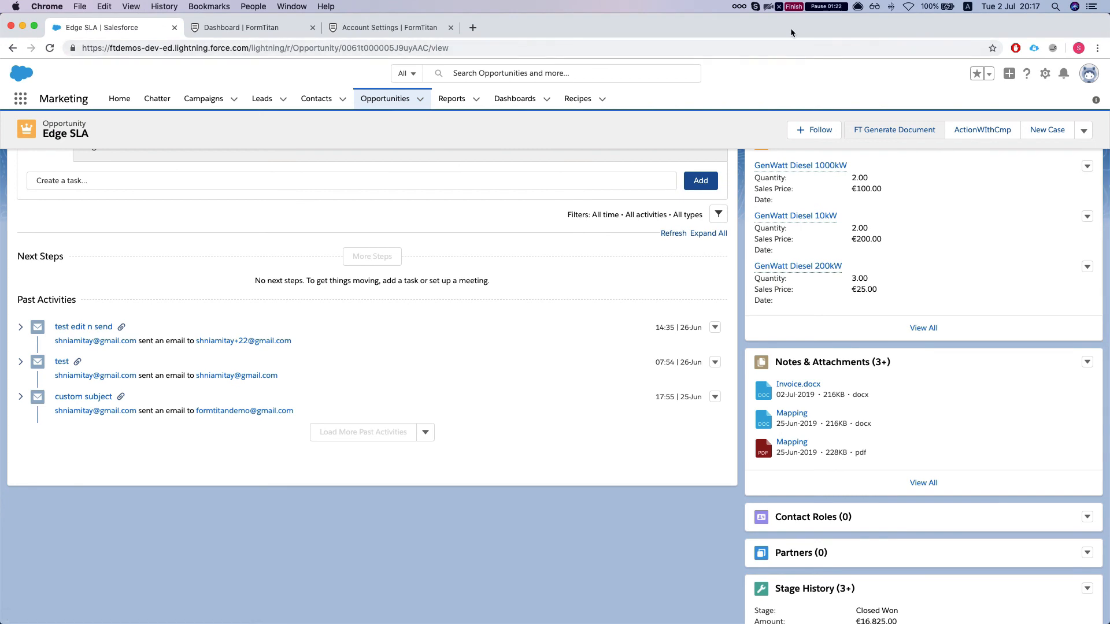